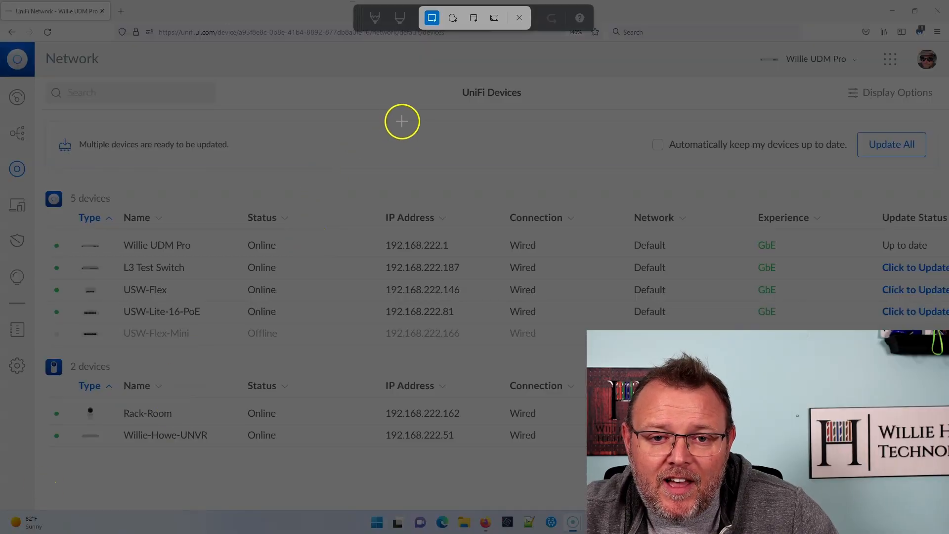
mouse_move(431, 16)
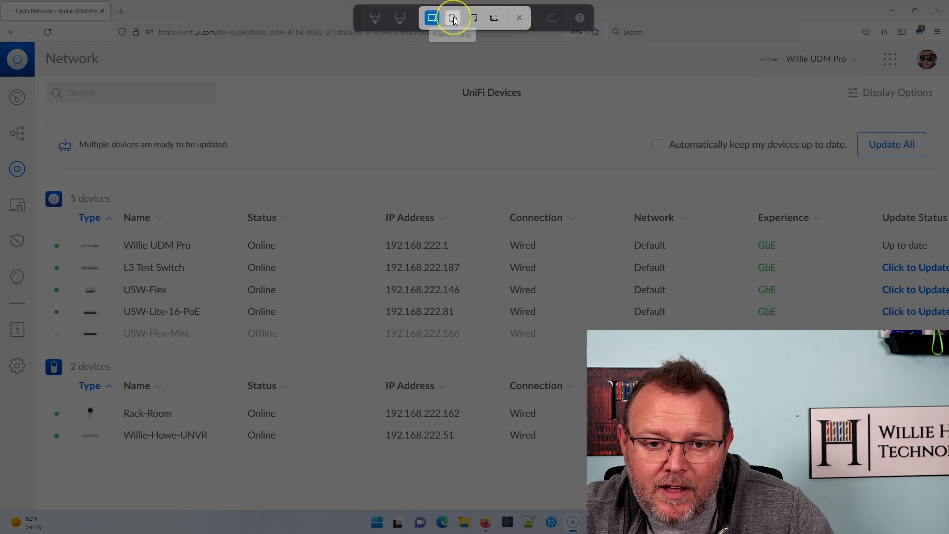
mouse_move(473, 18)
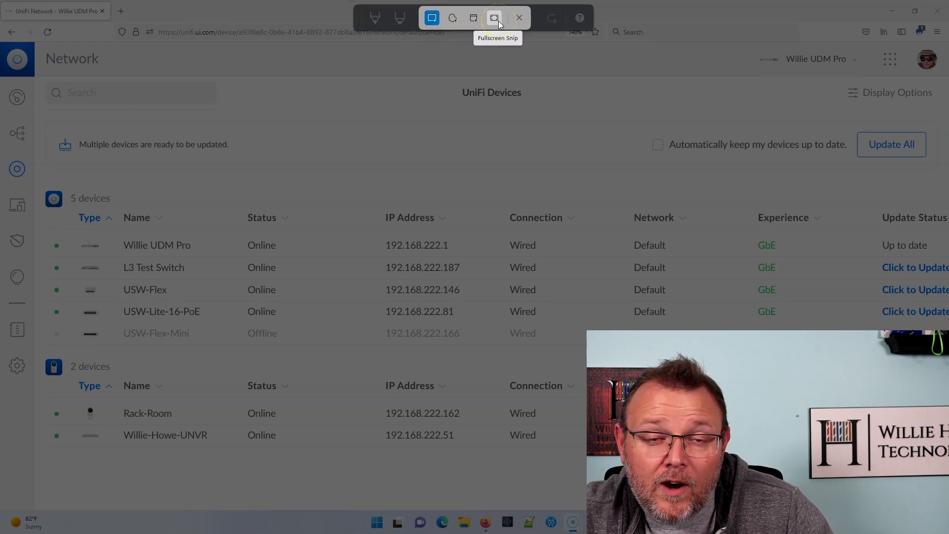
Drag a Rectangle-mode snip around the UniFi devices list to capture it
left_click(494, 18)
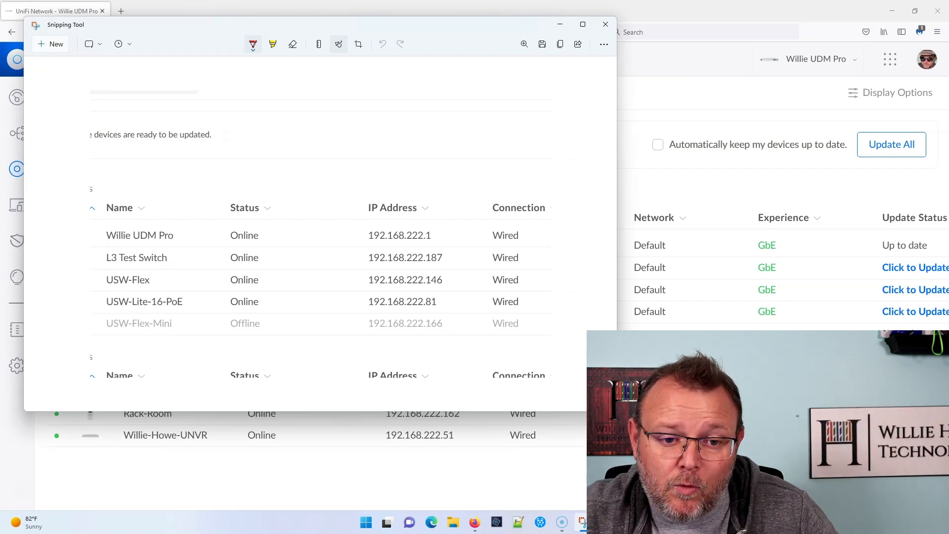
mouse_move(209, 27)
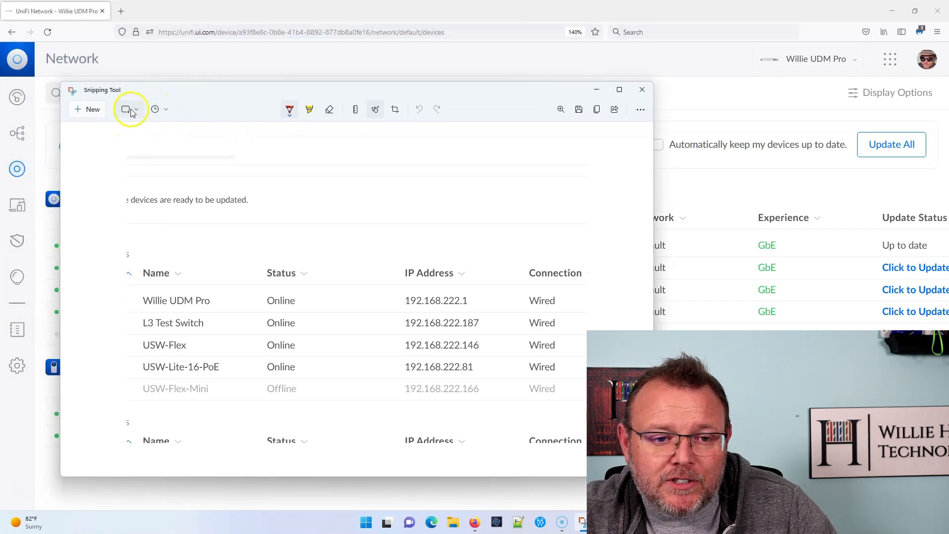
left_click(136, 109)
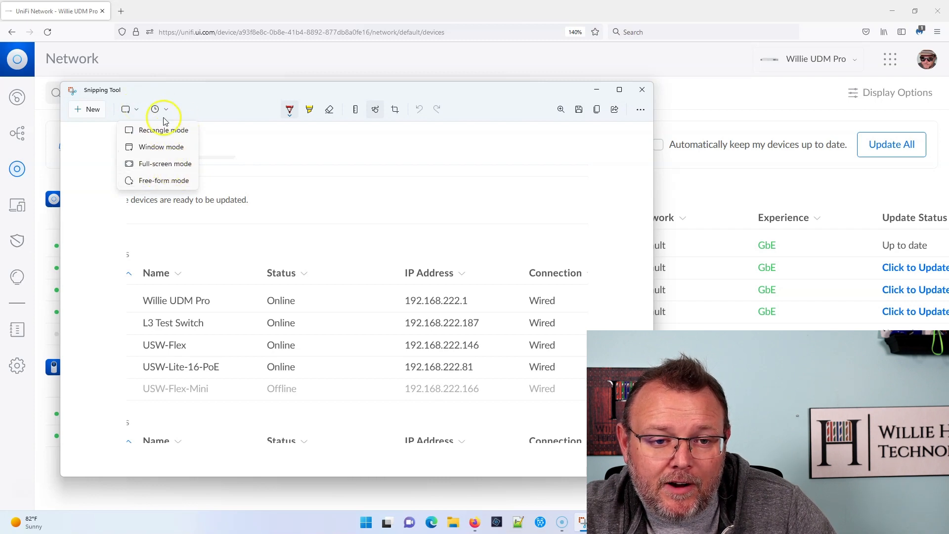
left_click(165, 110)
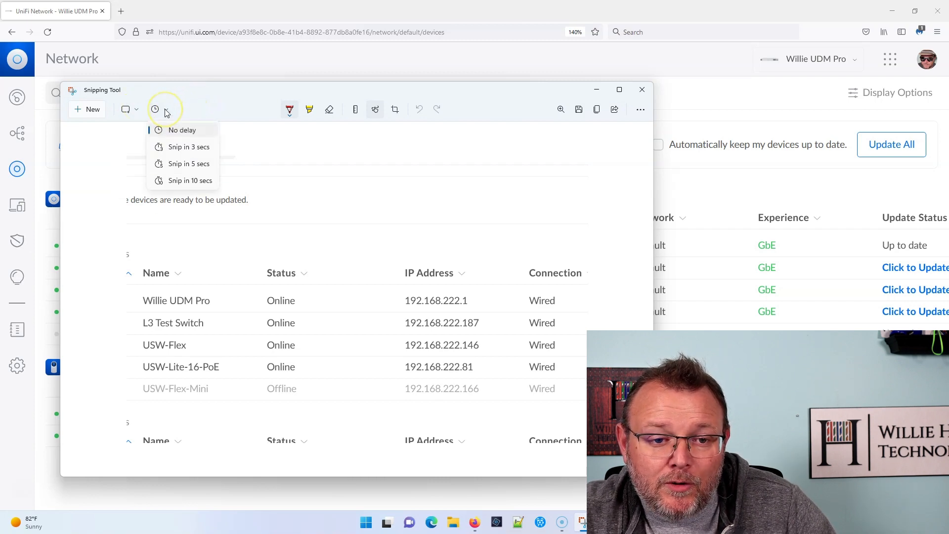
mouse_move(221, 105)
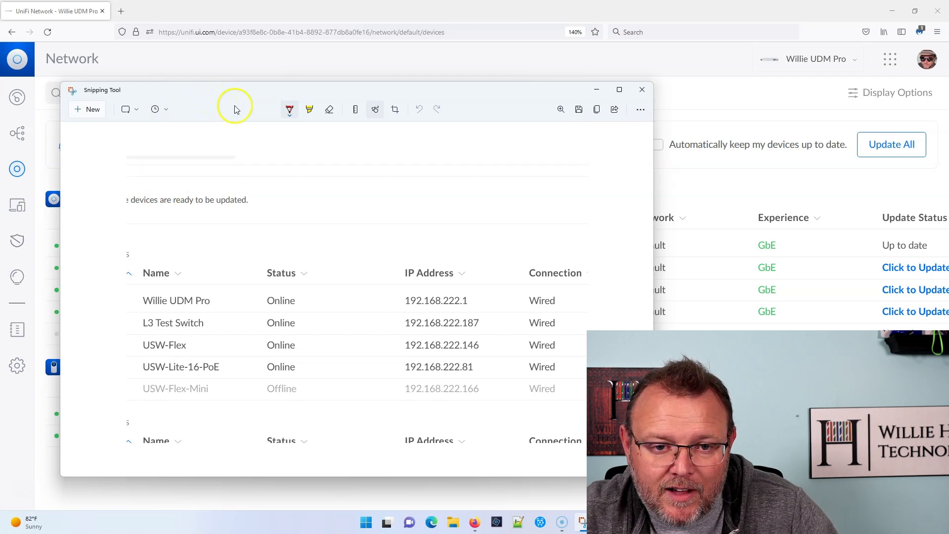
Switch to the pen to begin drawing on the captured devices table
left_click(289, 109)
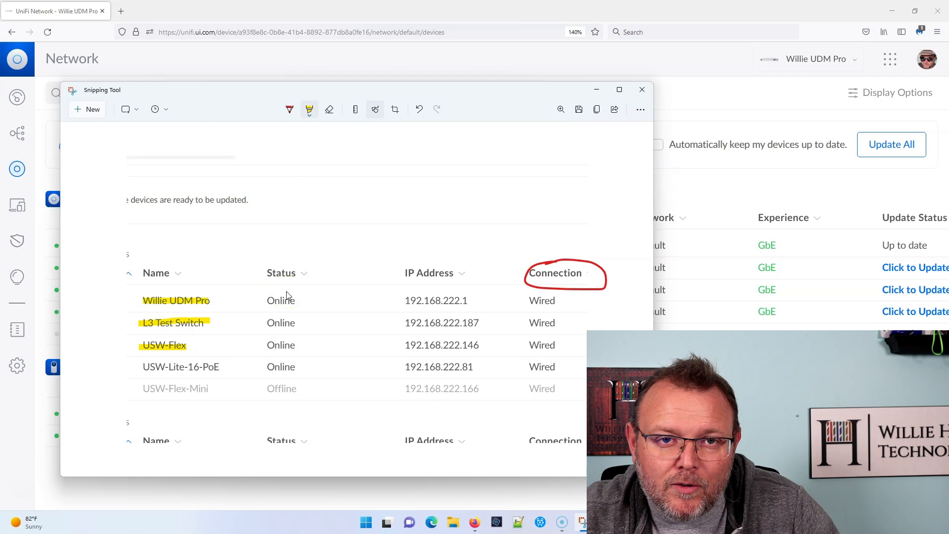
mouse_move(303, 215)
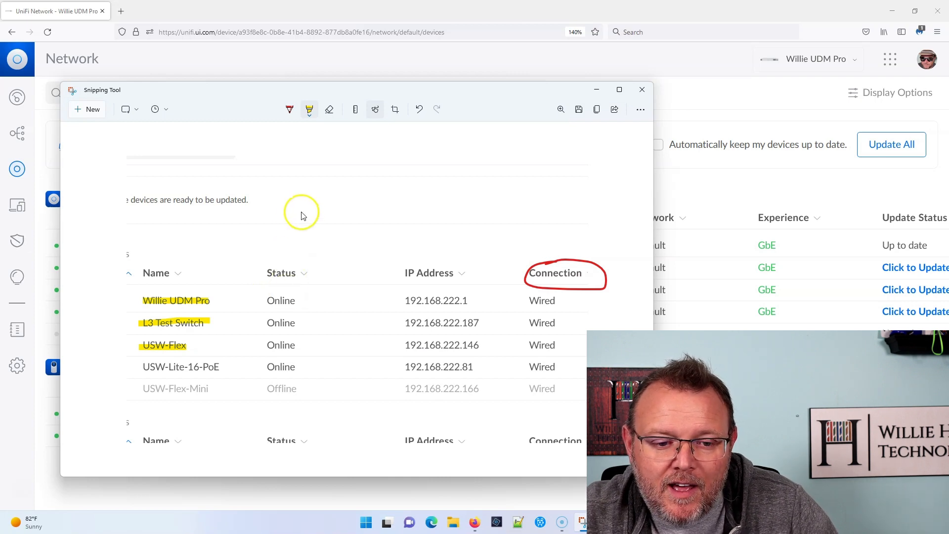
mouse_move(328, 153)
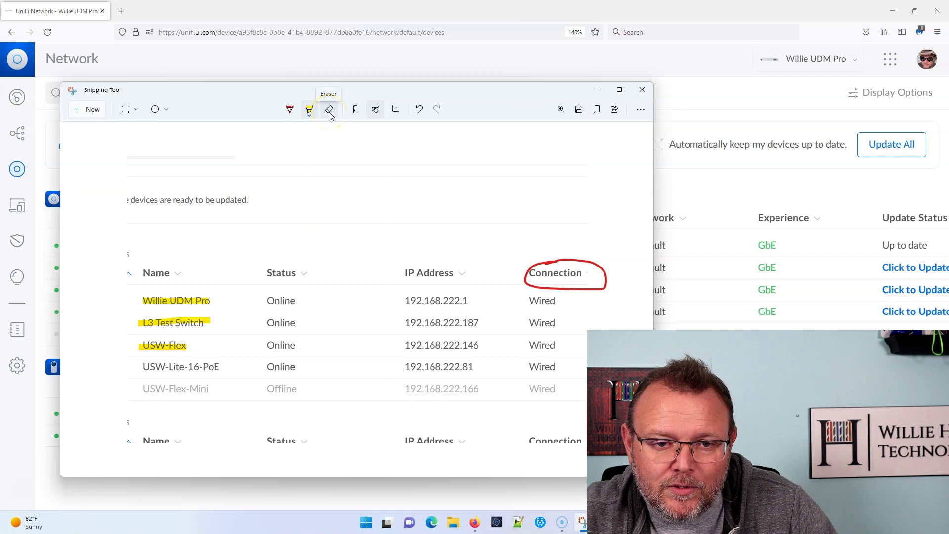
Switch to the Eraser and erase the red circle around Connection
left_click(329, 110)
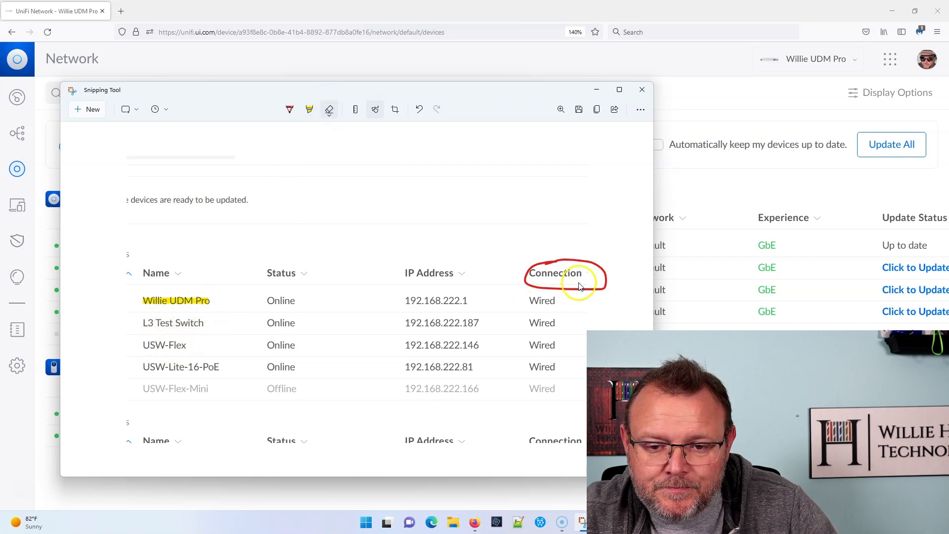
left_click(356, 110)
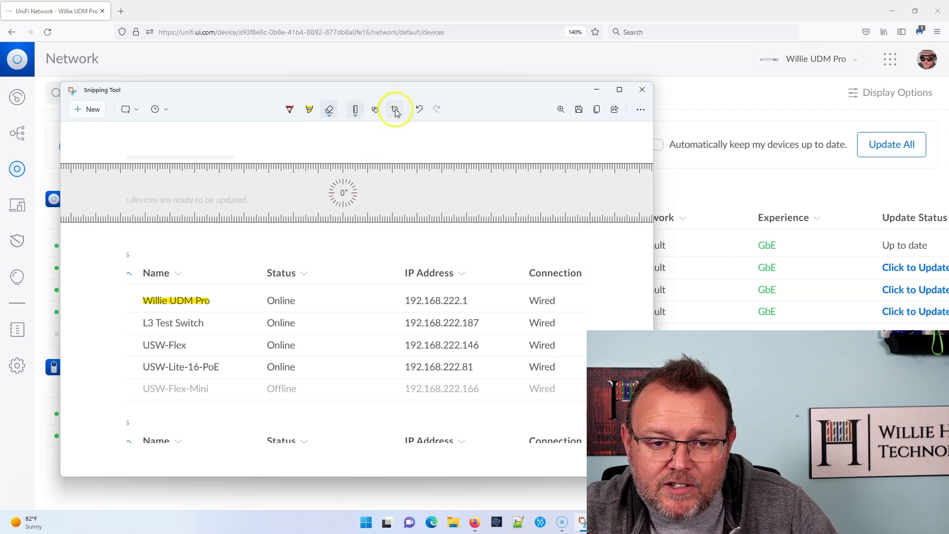
mouse_move(418, 110)
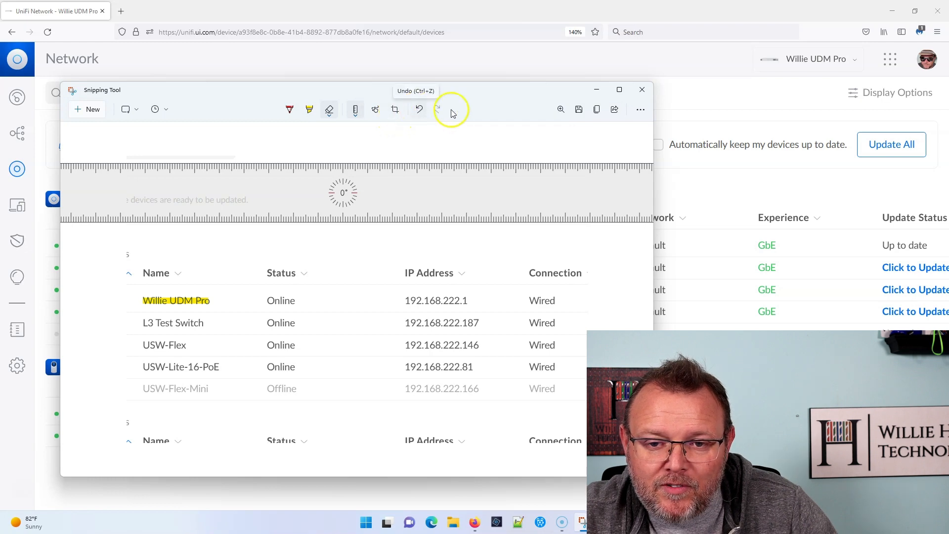
mouse_move(560, 110)
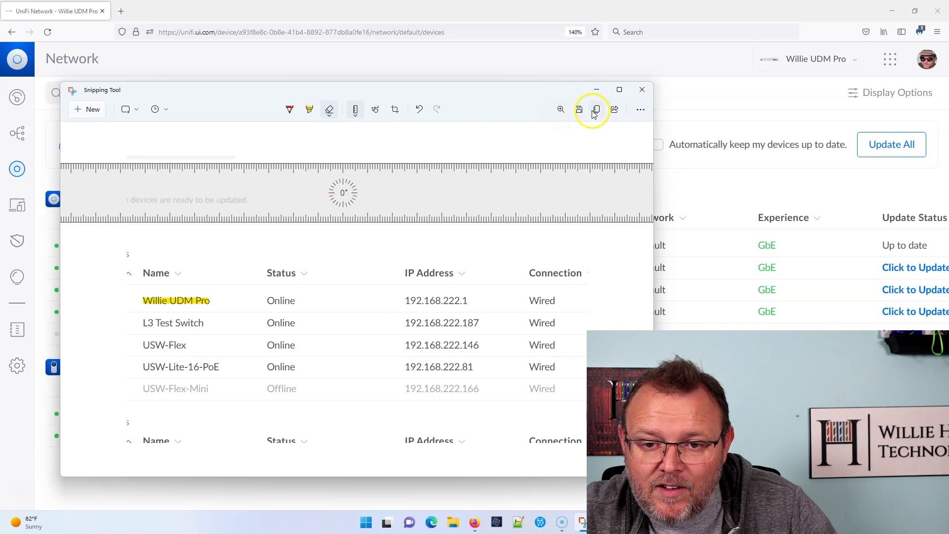
mouse_move(613, 110)
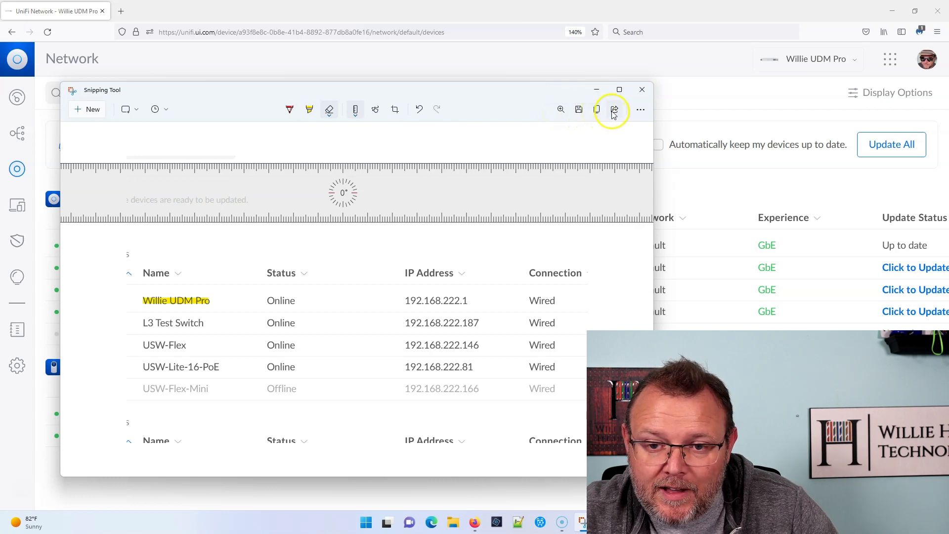
mouse_move(637, 111)
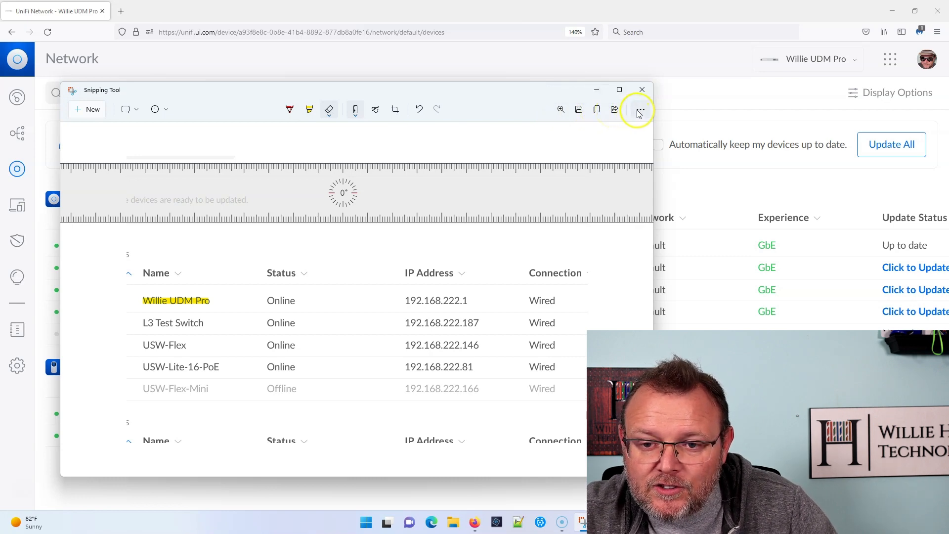
Open the See more (...) menu and dismiss it without choosing anything
left_click(639, 109)
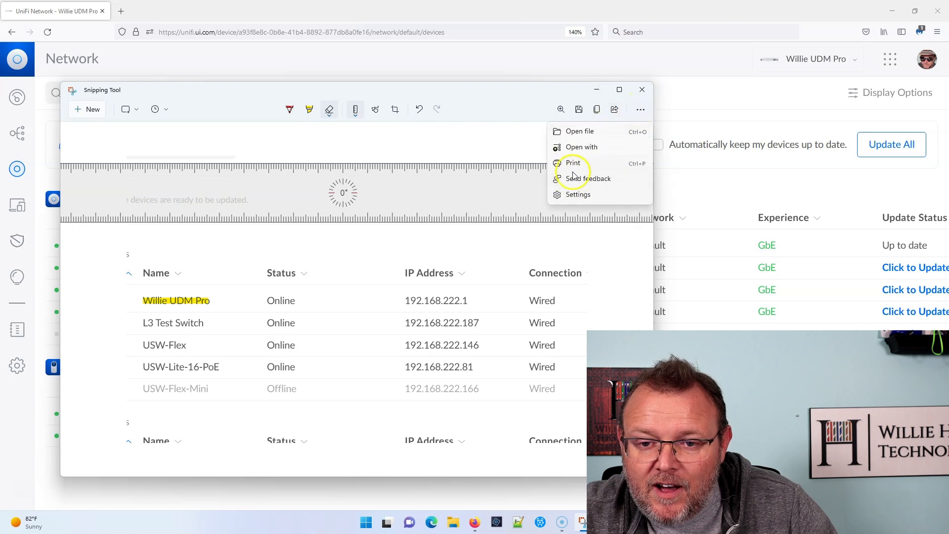
left_click(476, 145)
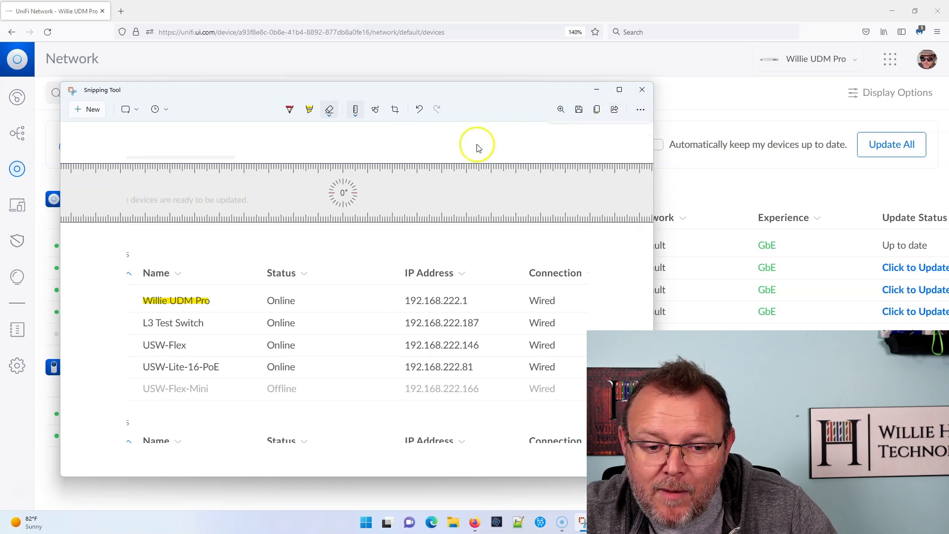